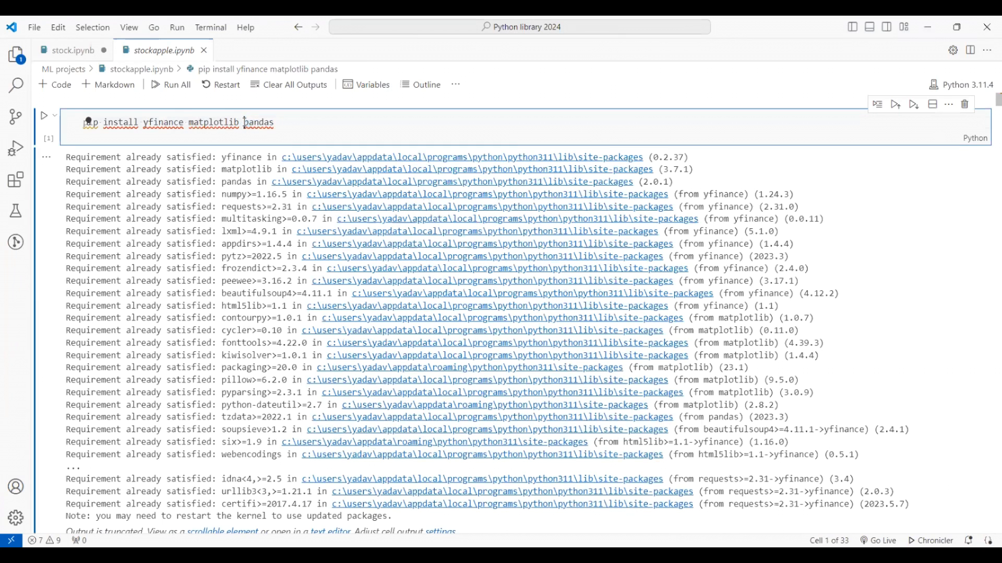
double_click(163, 122)
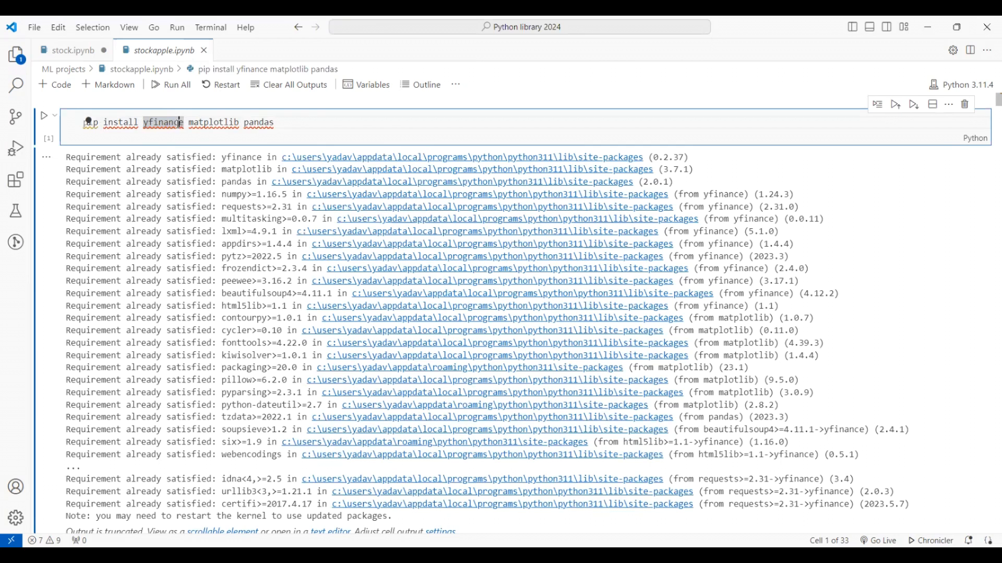
double_click(162, 122)
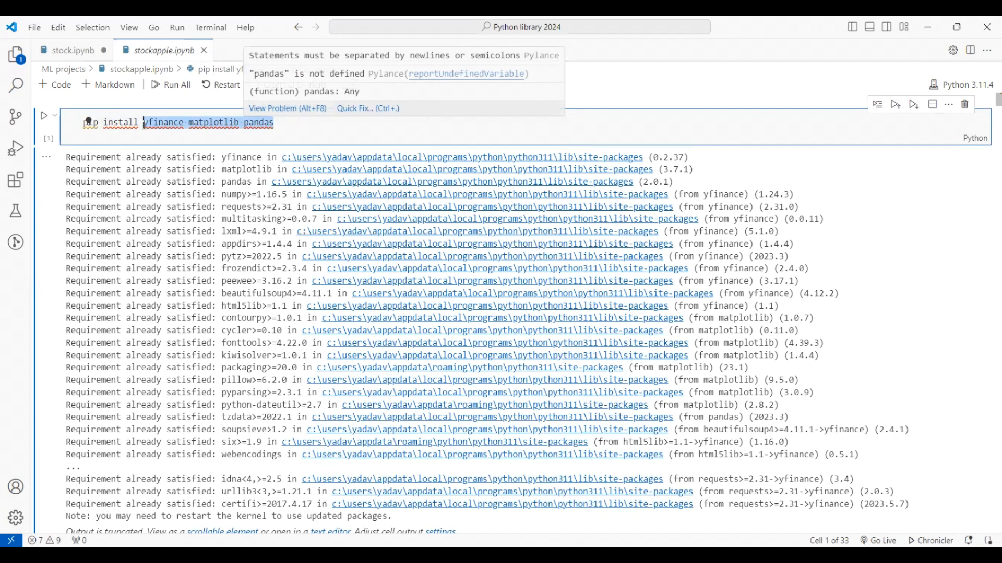
click(296, 124)
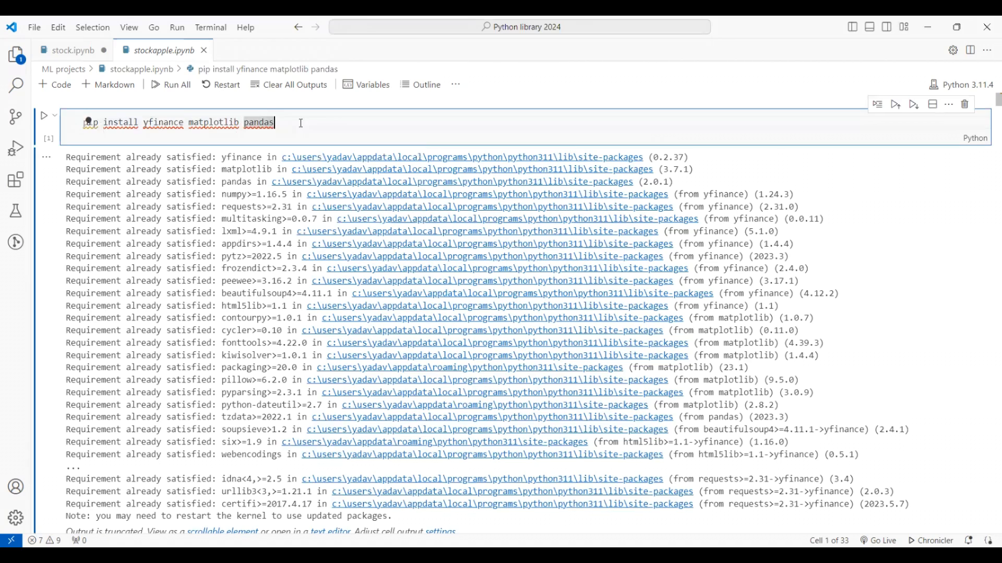
scroll(down, 3)
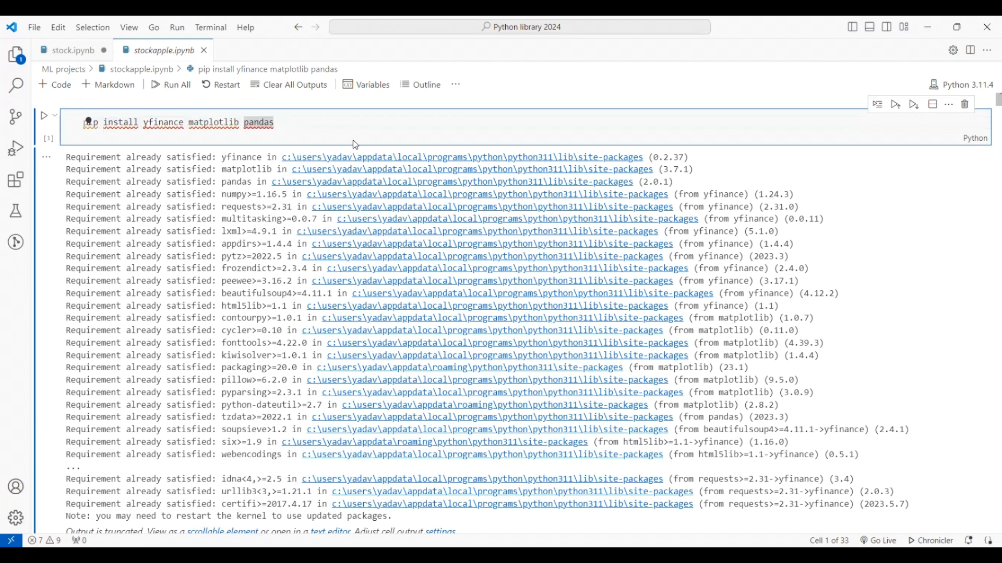
double_click(80, 157)
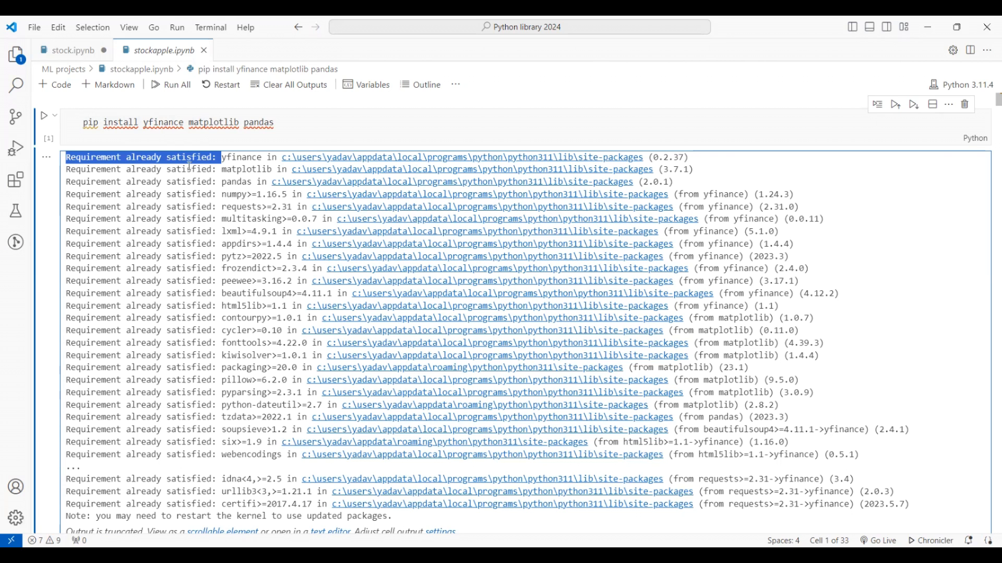
scroll(down, 3)
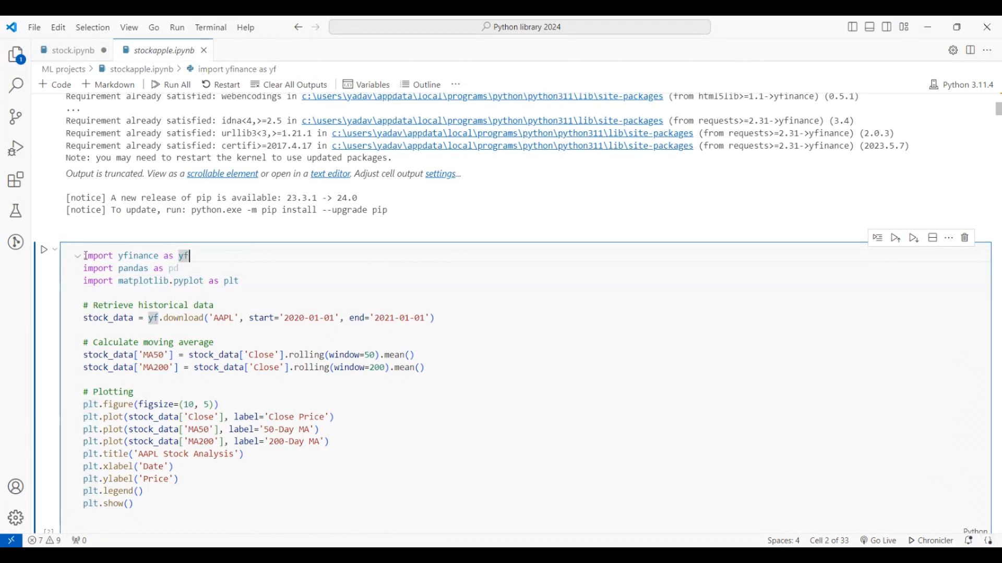
triple_click(134, 255)
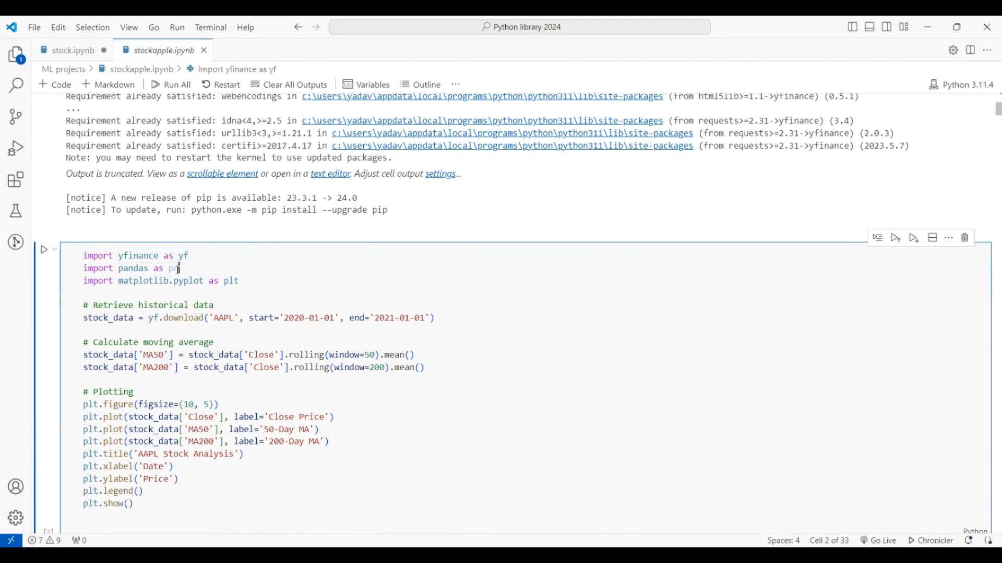
drag(118, 281, 238, 281)
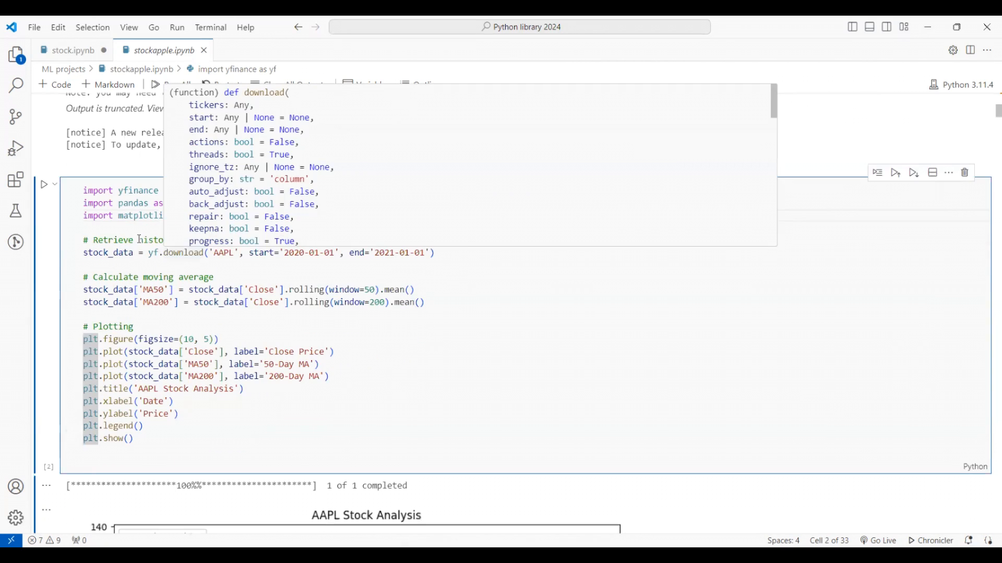
click(203, 240)
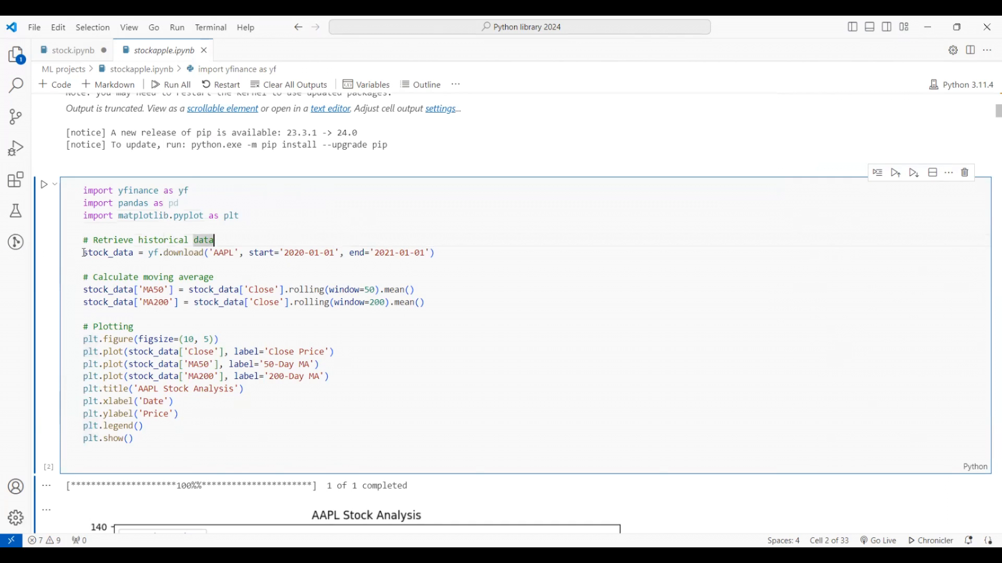
double_click(106, 252)
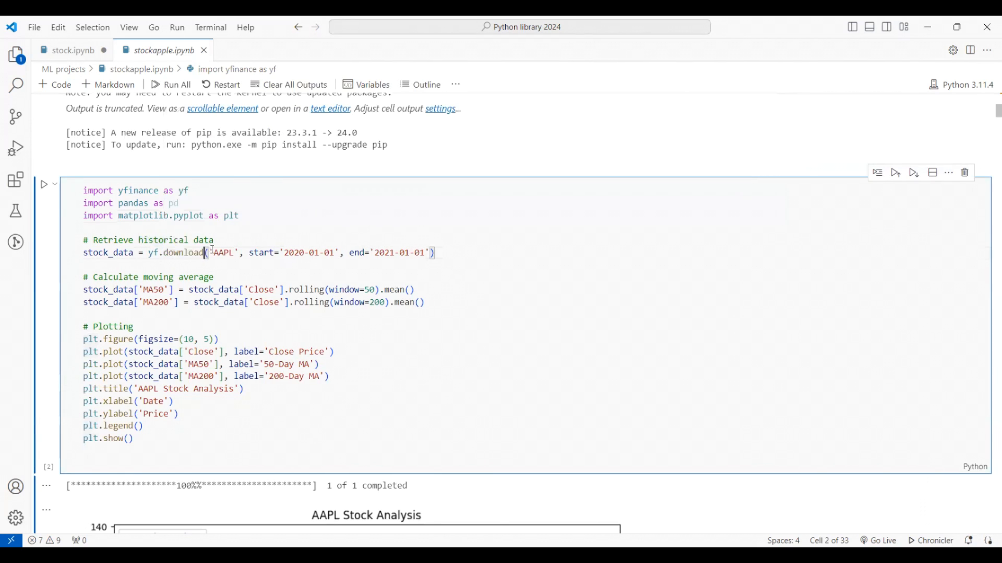
double_click(224, 252)
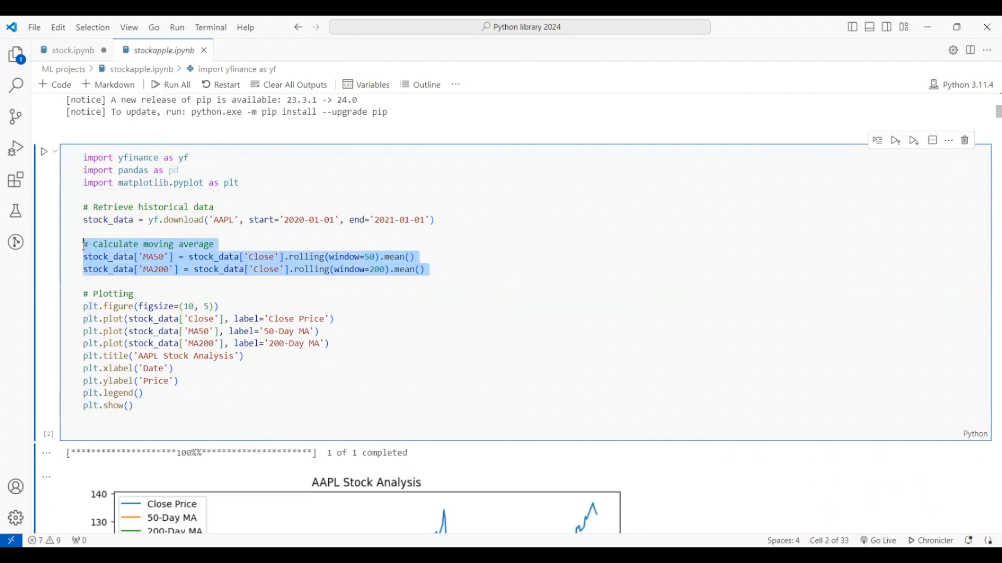
scroll(down, 3)
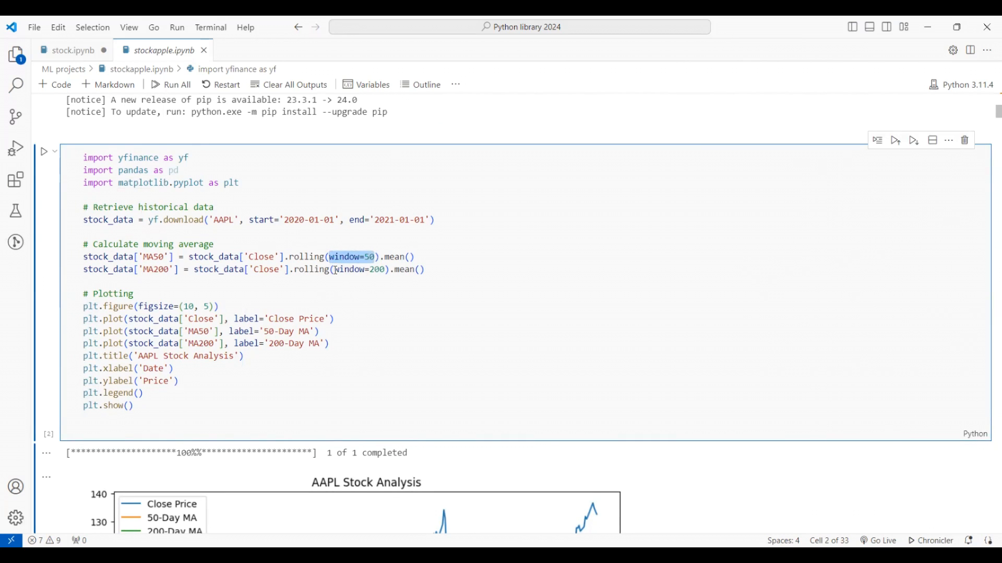
click(426, 269)
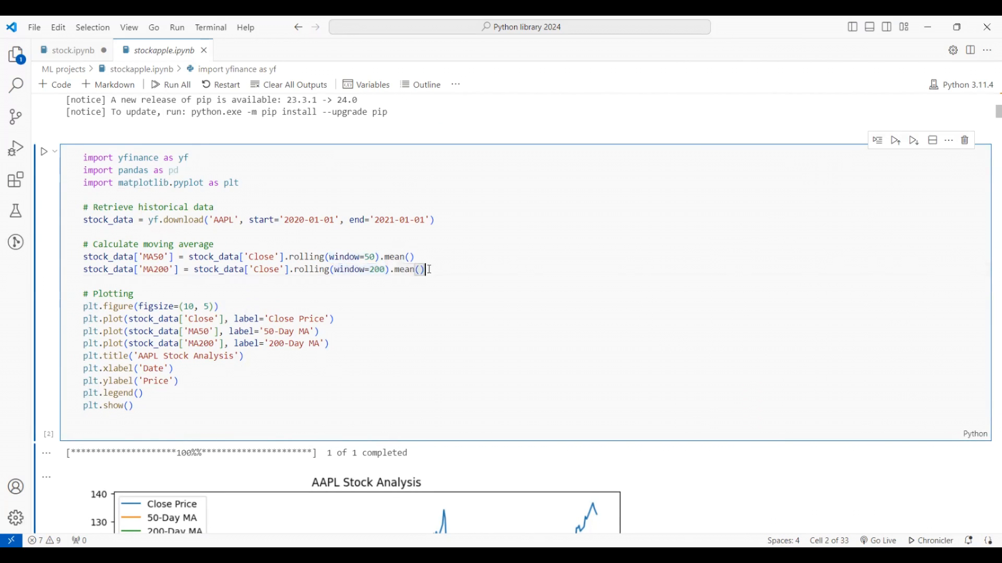
double_click(259, 256)
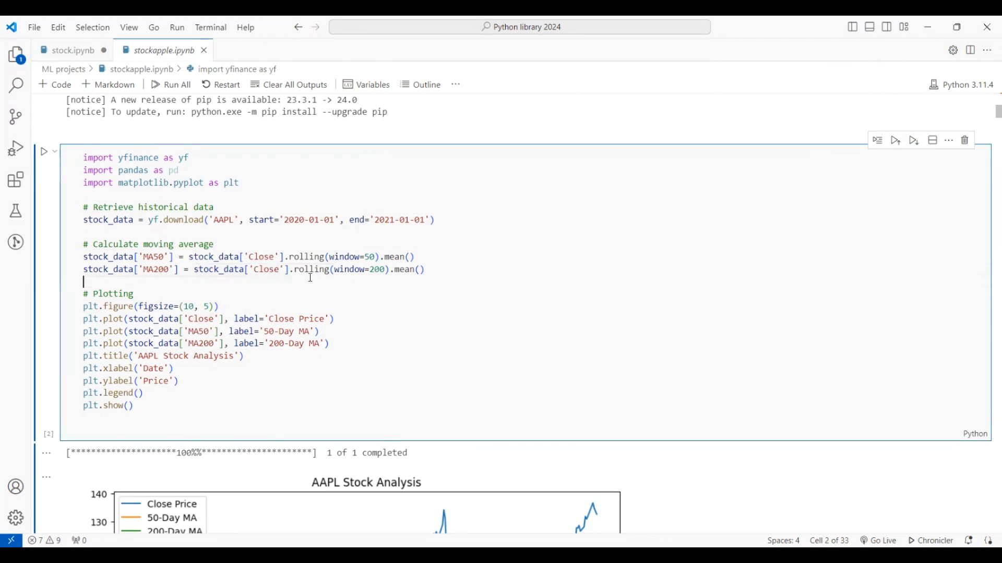
double_click(376, 270)
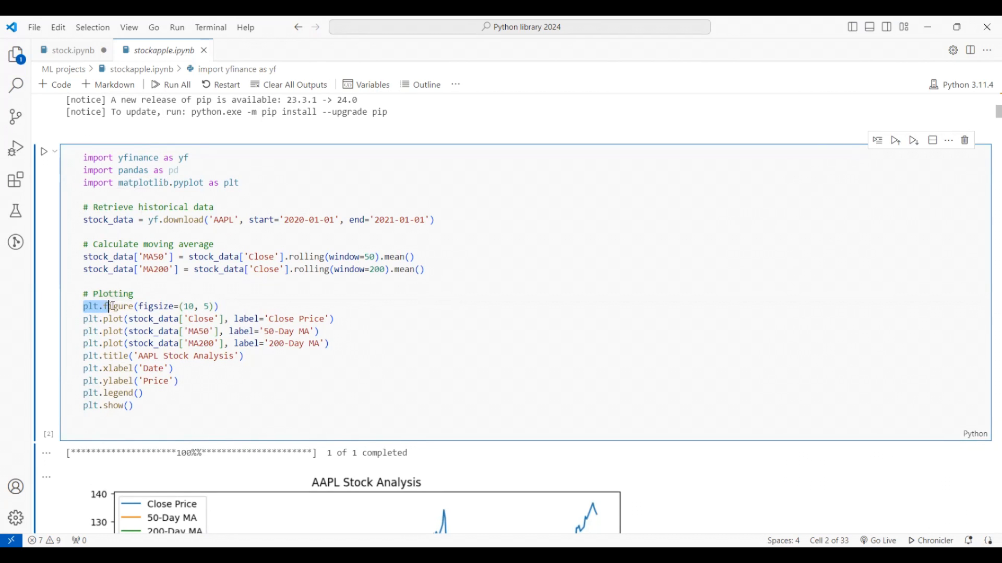
double_click(156, 307)
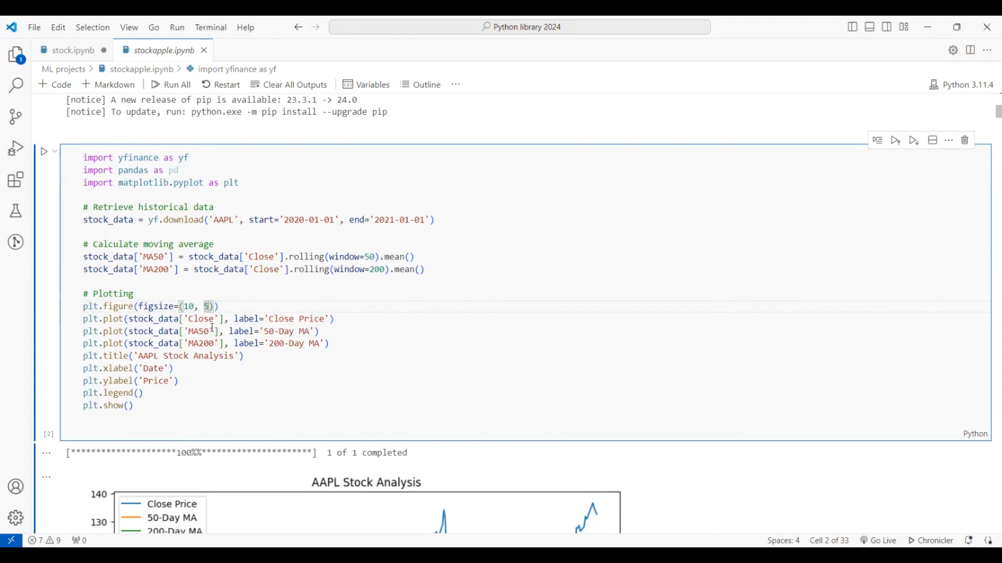
drag(273, 319, 318, 331)
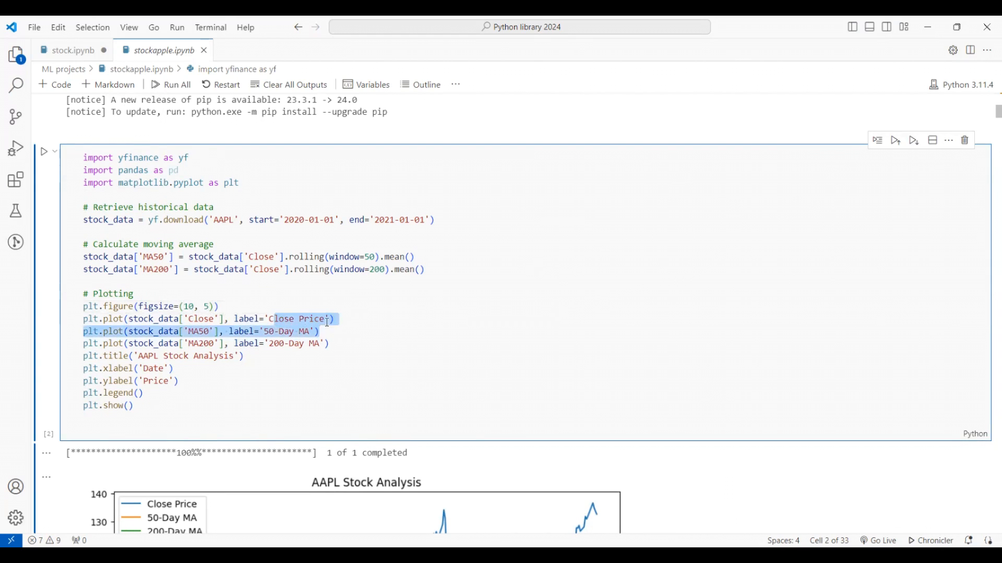
click(207, 332)
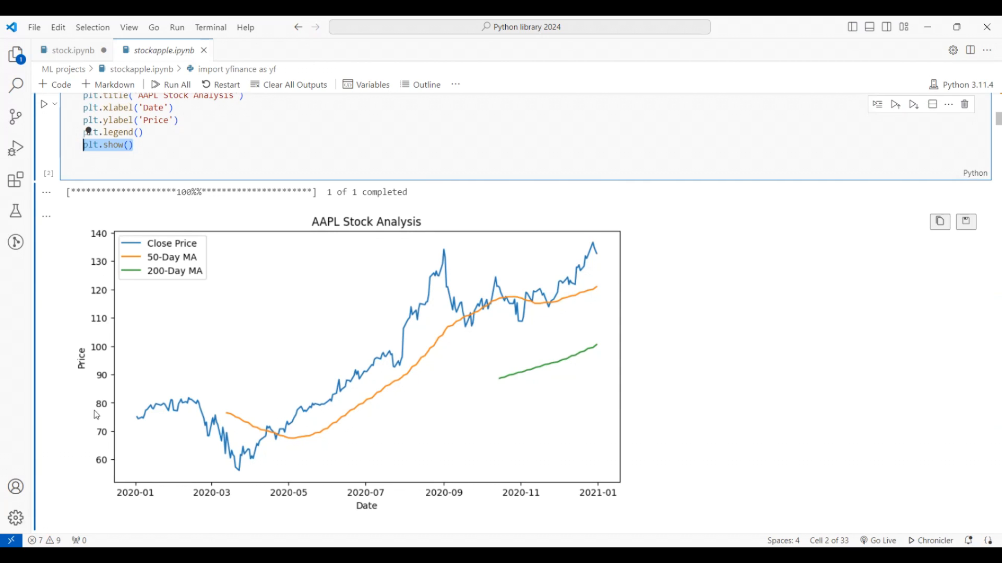
mouse_move(412, 512)
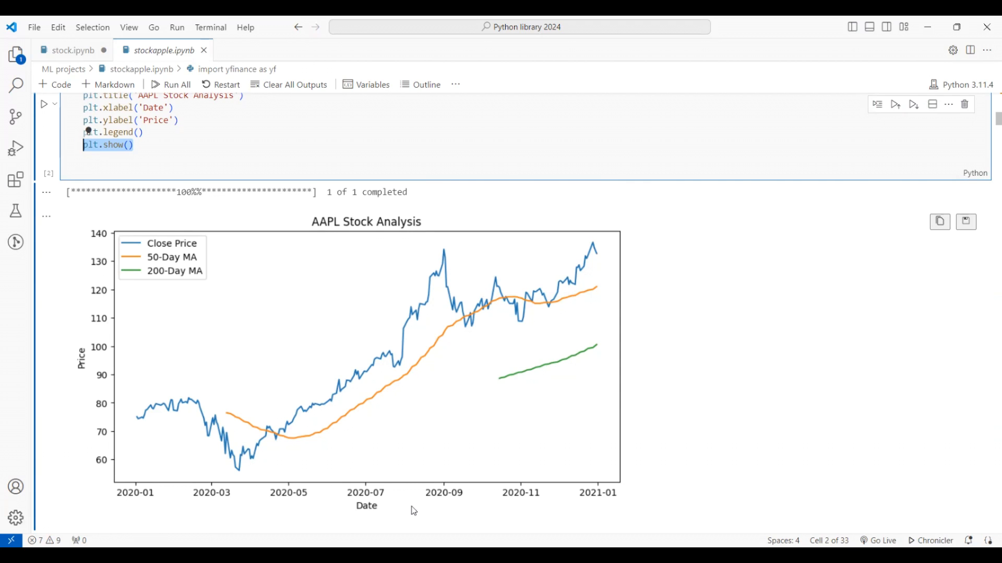
mouse_move(357, 386)
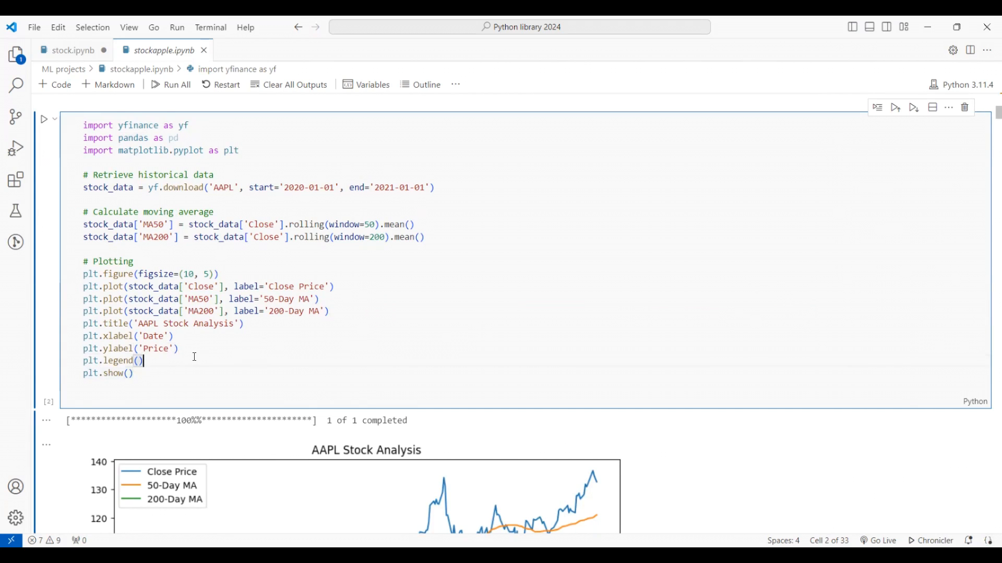
click(180, 348)
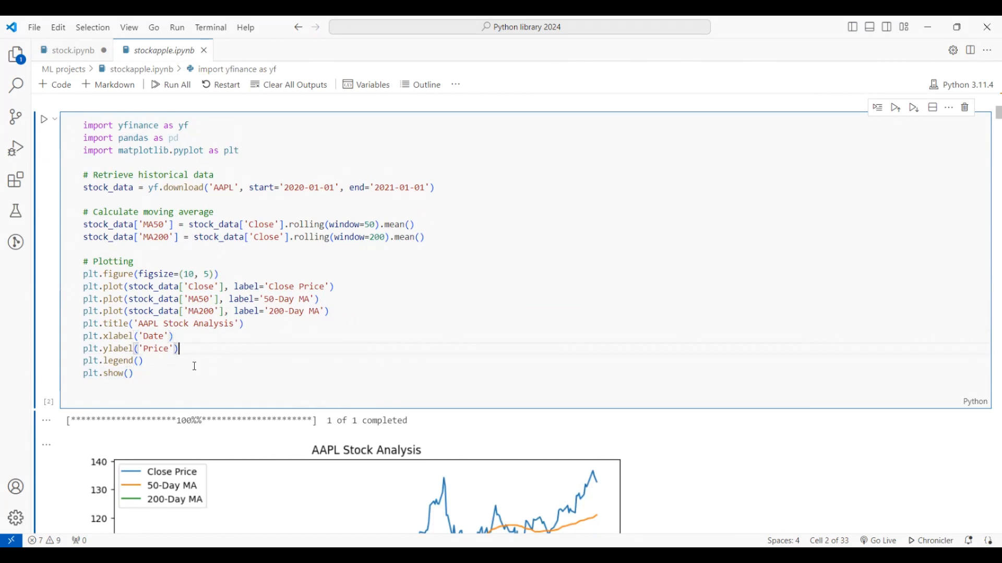
key(Enter)
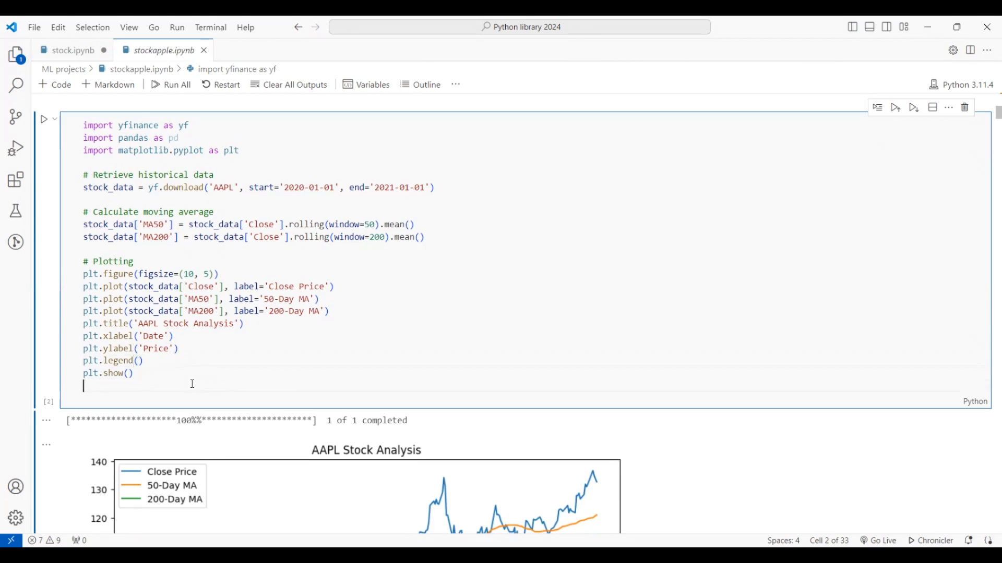